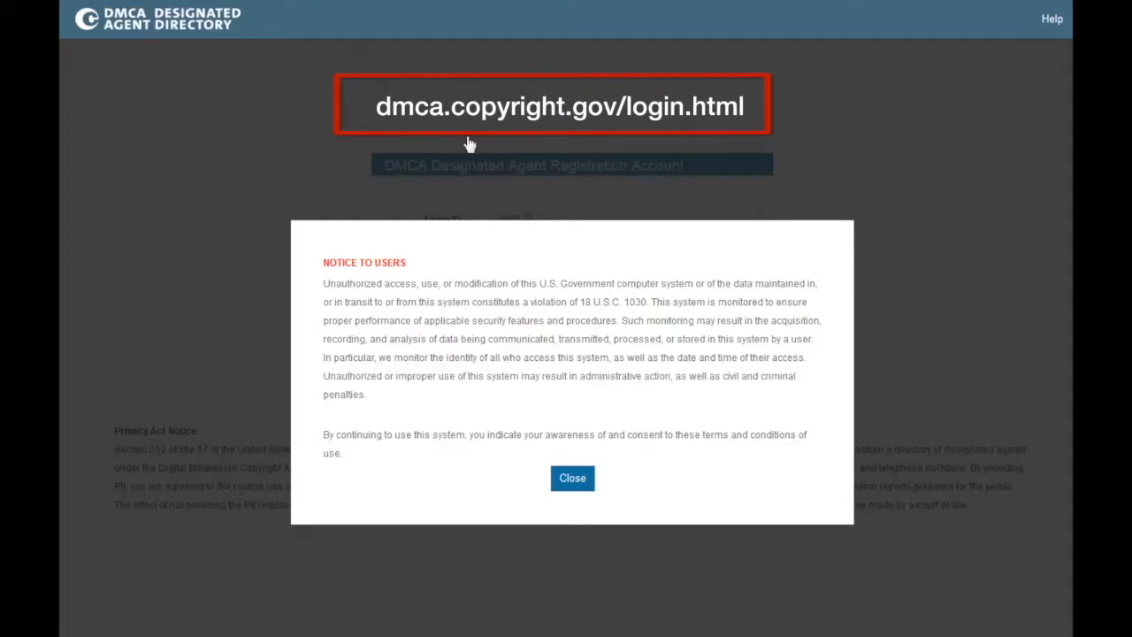
{"action": "mouse_move", "coordinate": [582, 451]}
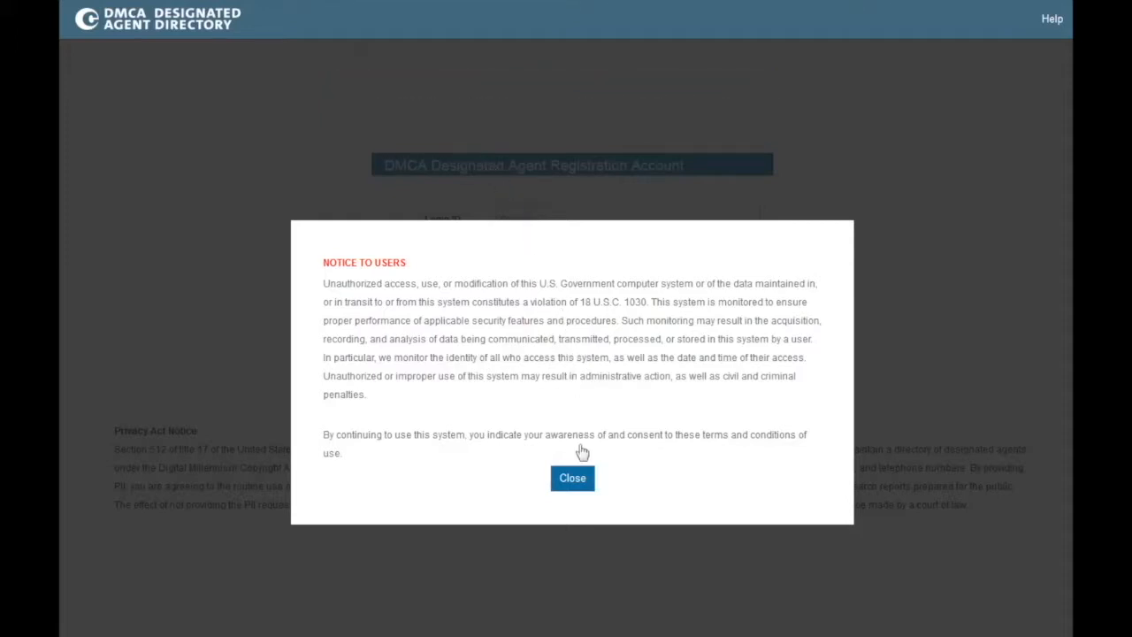
Close the Notice to Users dialog to reveal the directory login page
{"action": "left_click", "coordinate": [572, 477]}
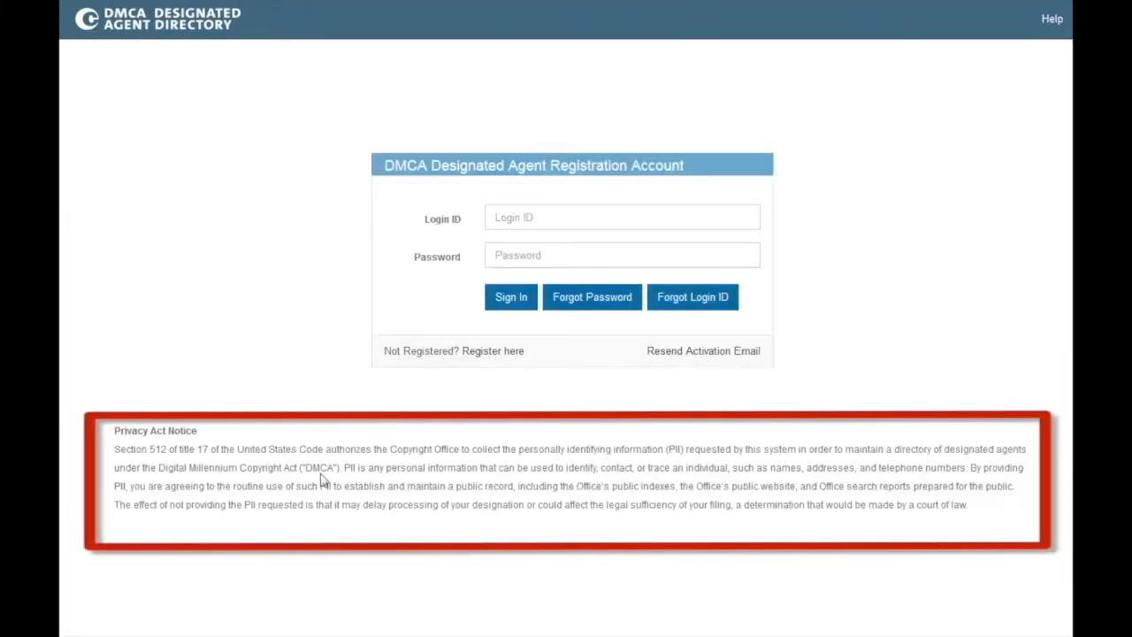
{"action": "mouse_move", "coordinate": [186, 433]}
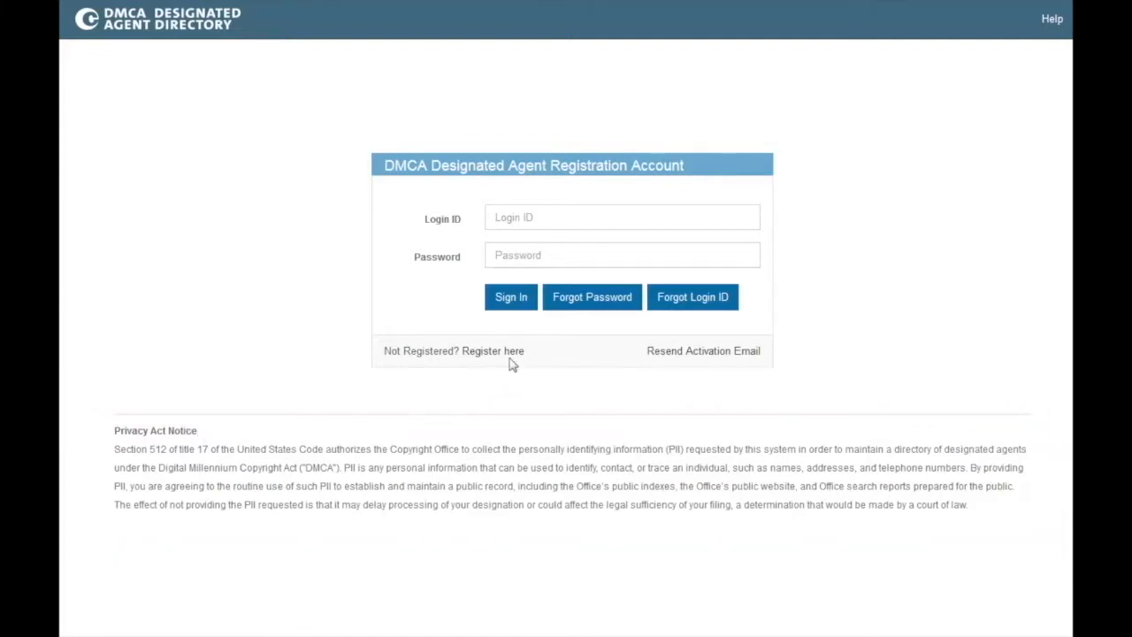
Start a new account registration with Login ID 'Tutori…' and a password
{"action": "left_click", "coordinate": [491, 350]}
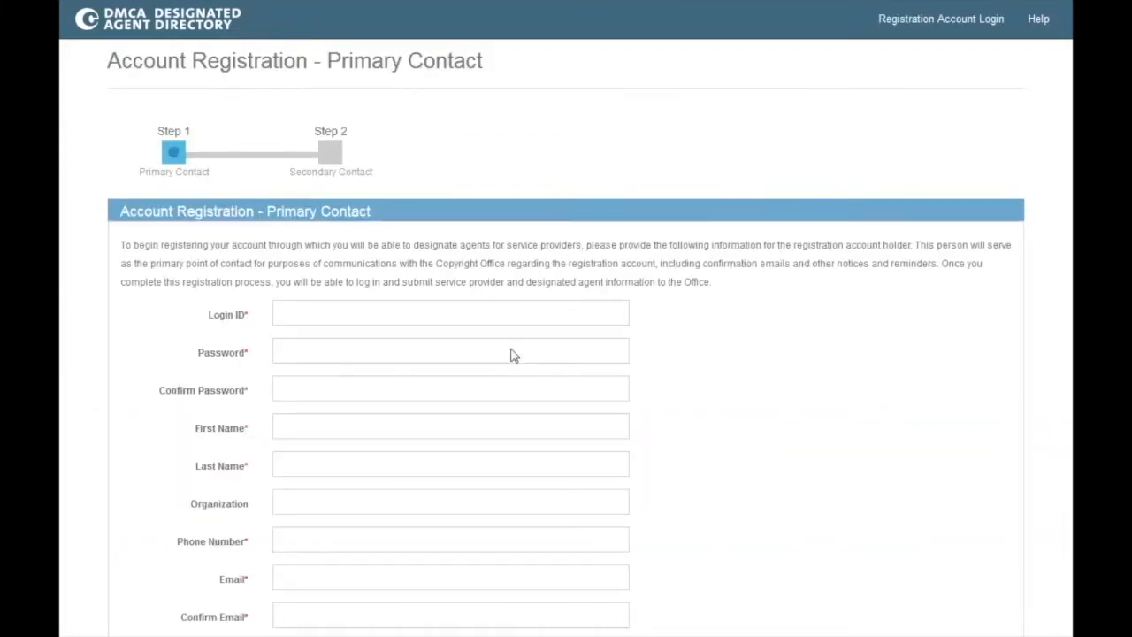
{"action": "type", "text": "Tutori"}
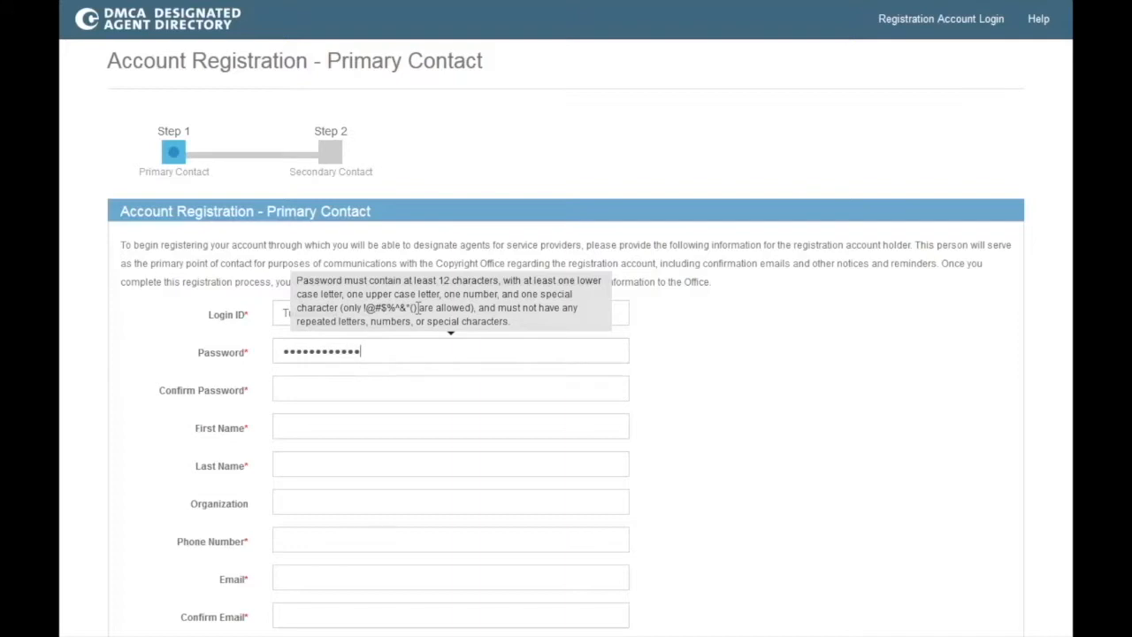
{"action": "type", "text": "••••••••••••"}
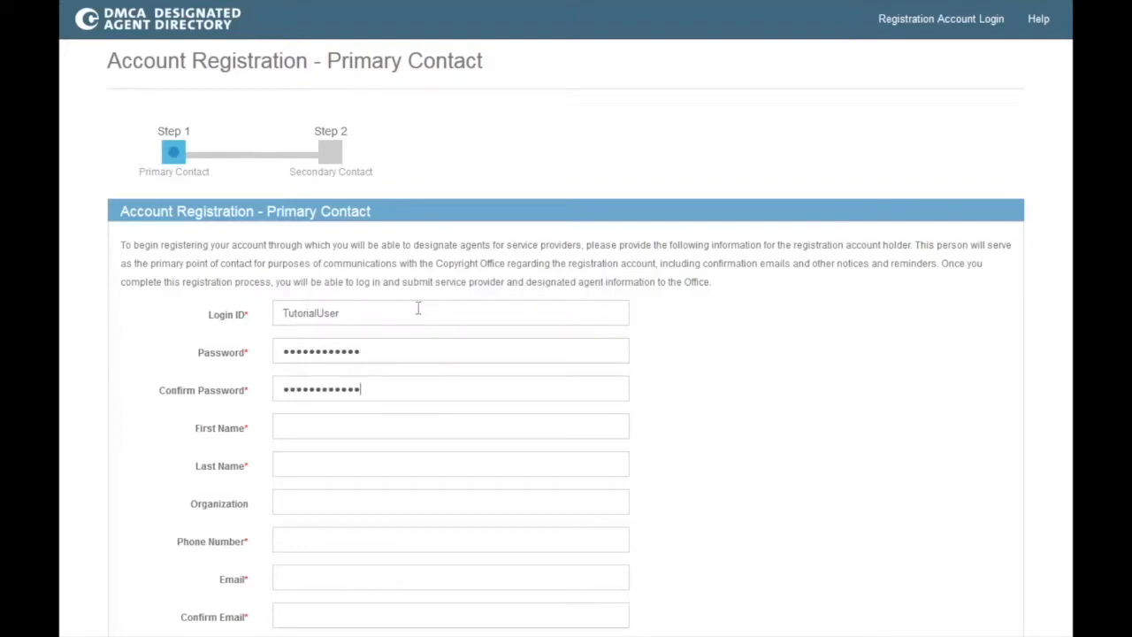
{"action": "type", "text": "Jane"}
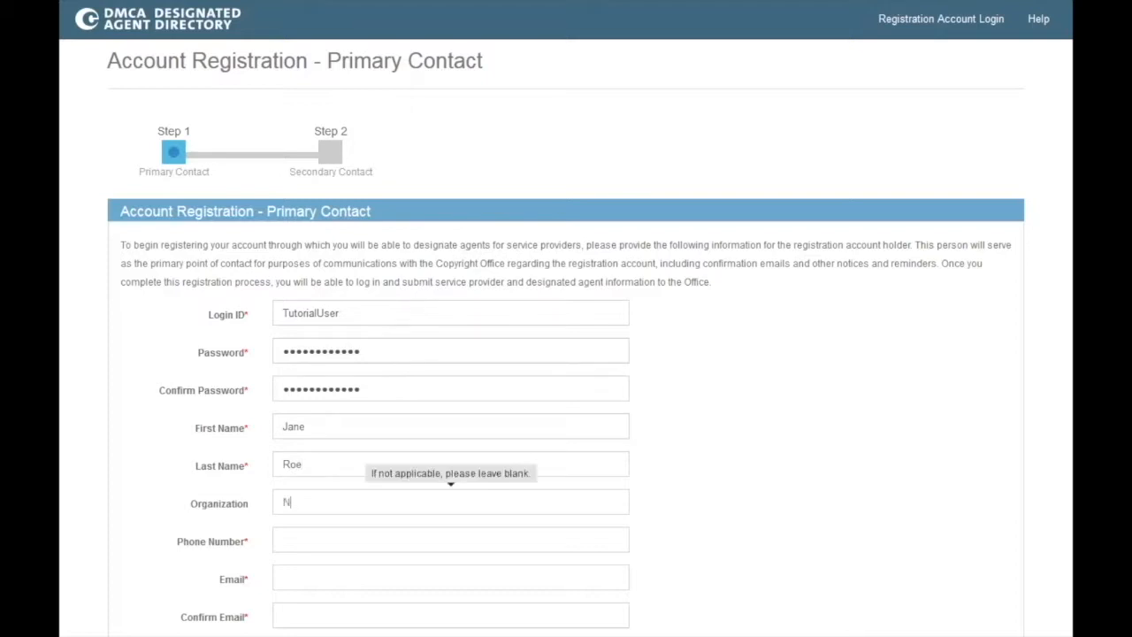
{"action": "type", "text": "ational Books, Inc."}
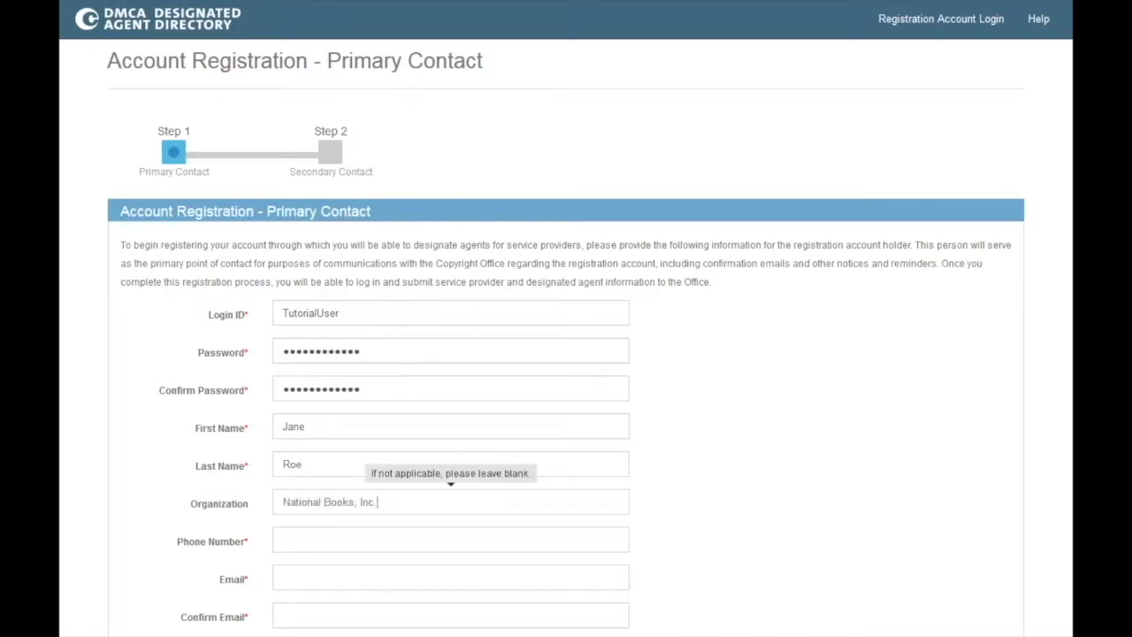
{"action": "type", "text": "202-555-5555"}
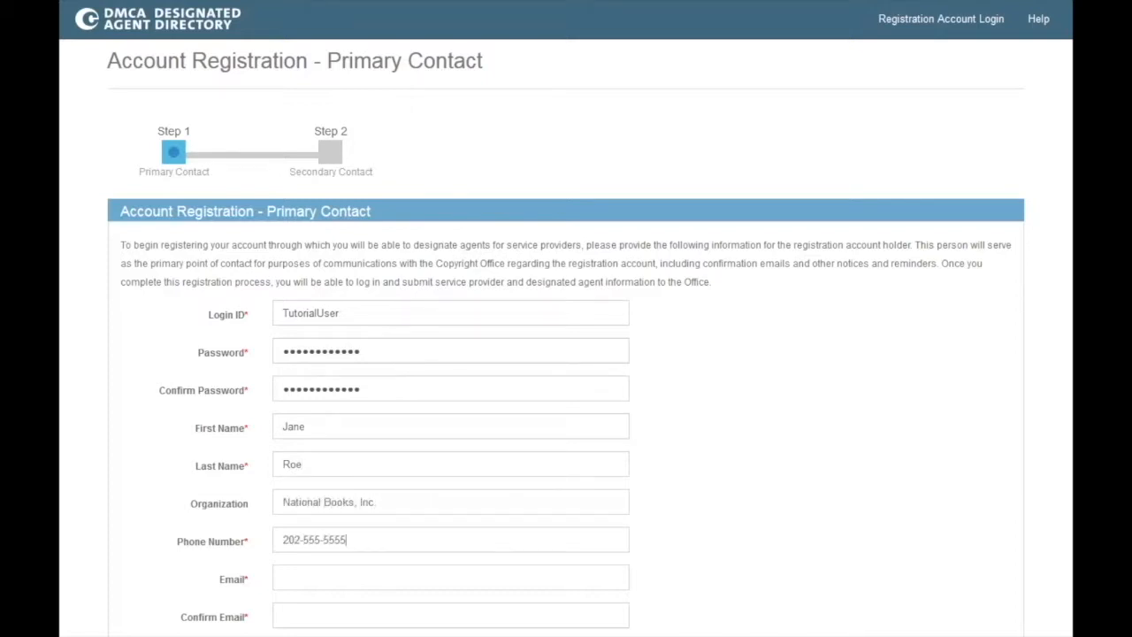
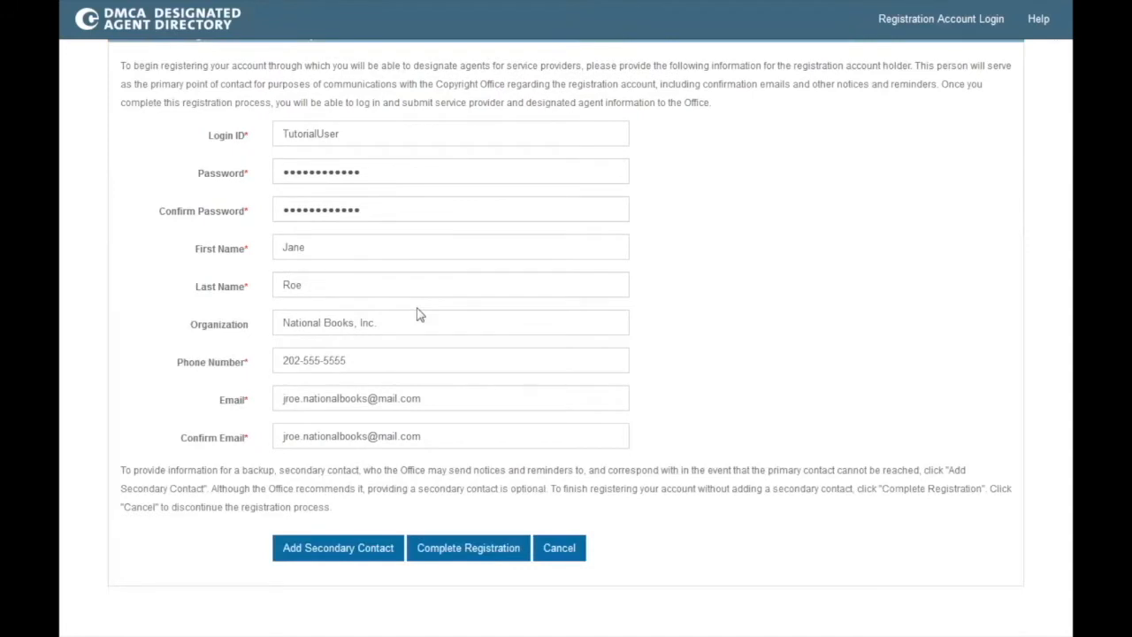
{"action": "mouse_move", "coordinate": [474, 547]}
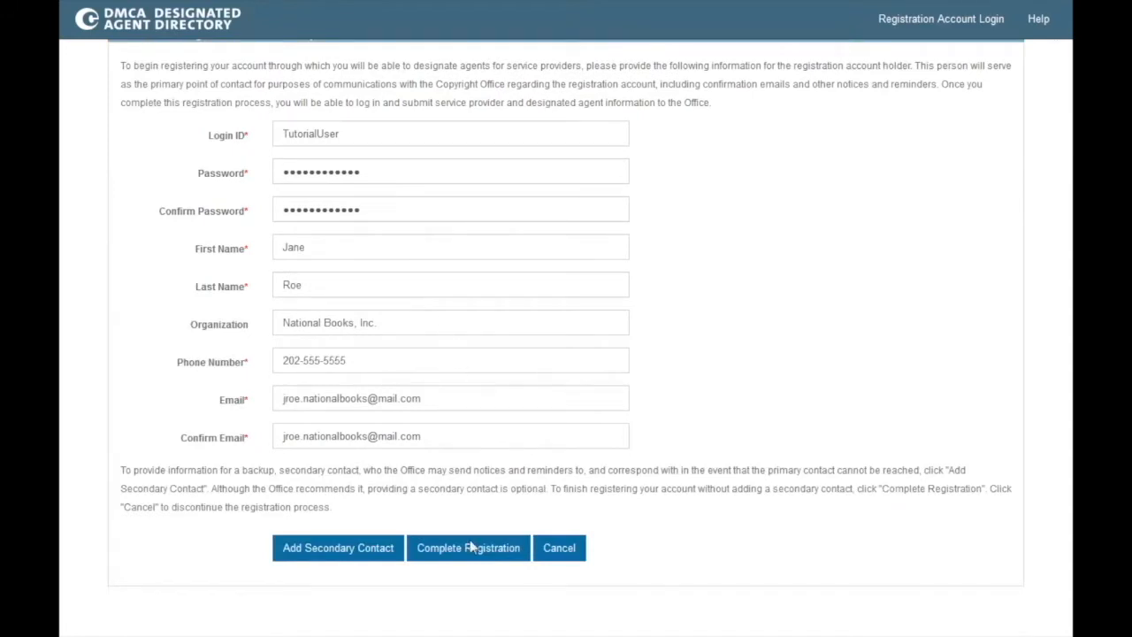
{"action": "mouse_move", "coordinate": [343, 546]}
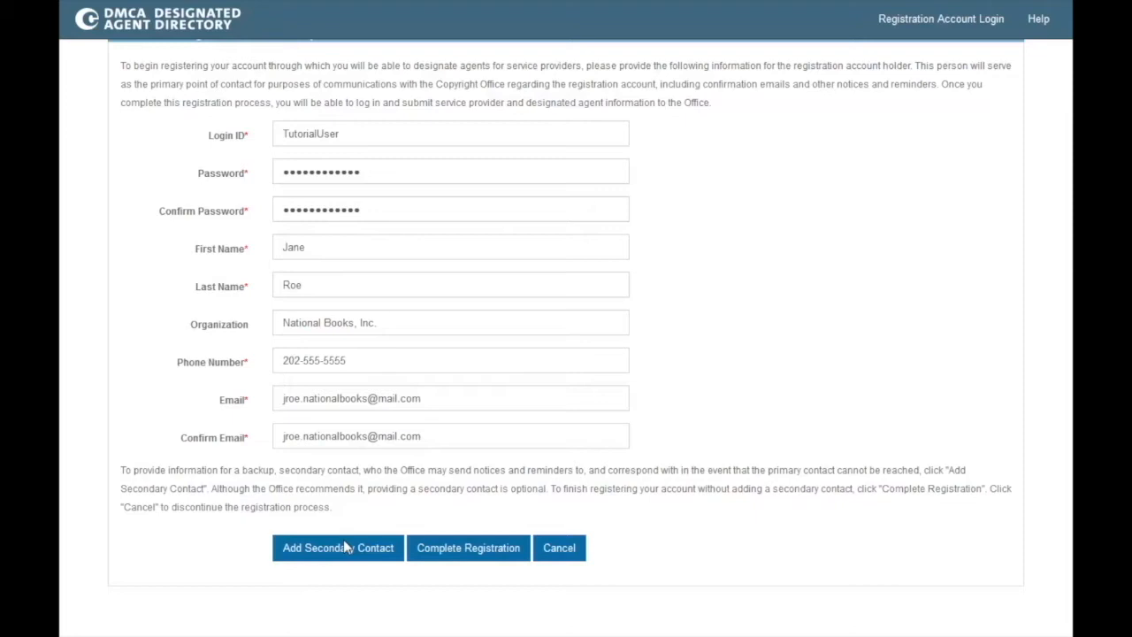
Add a secondary contact and complete the registration
{"action": "left_click", "coordinate": [337, 548]}
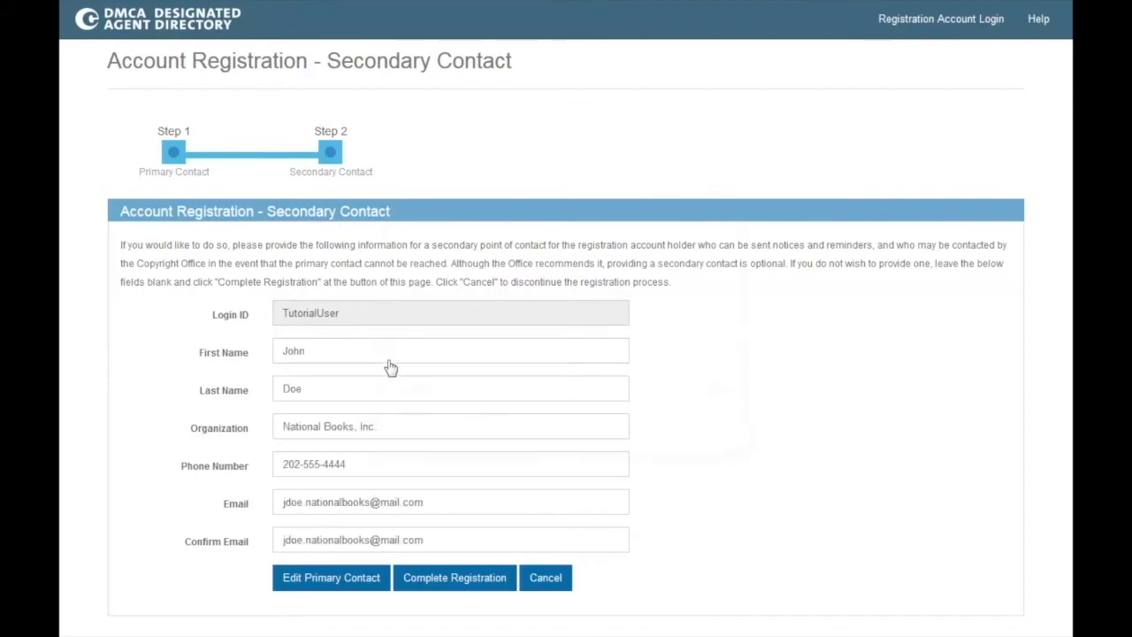
{"action": "mouse_move", "coordinate": [443, 583]}
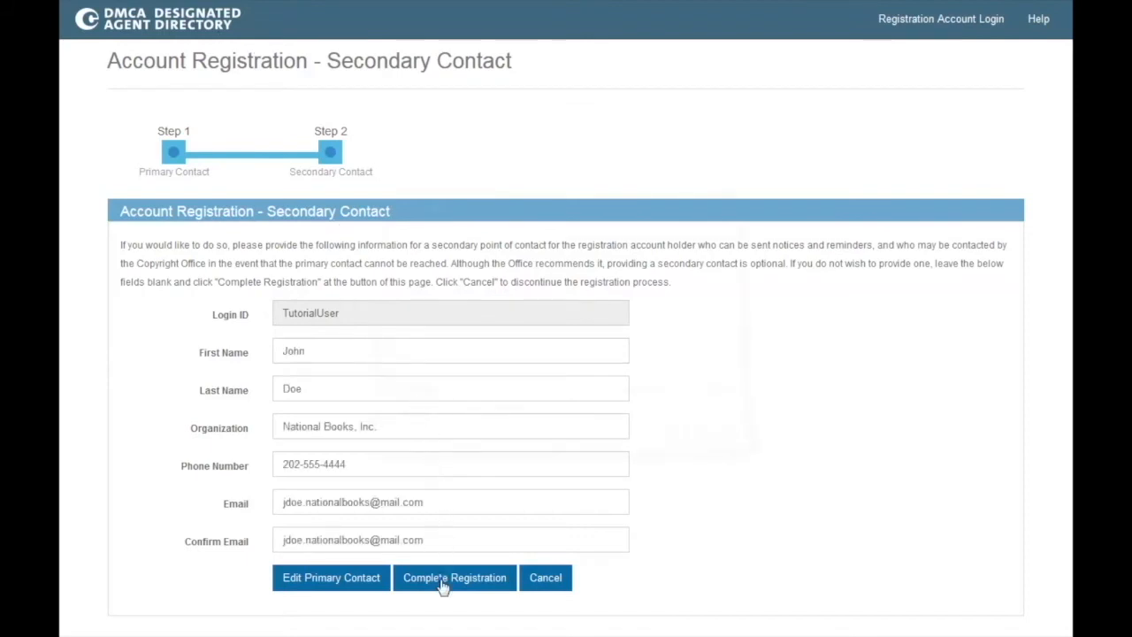
{"action": "left_click", "coordinate": [454, 577]}
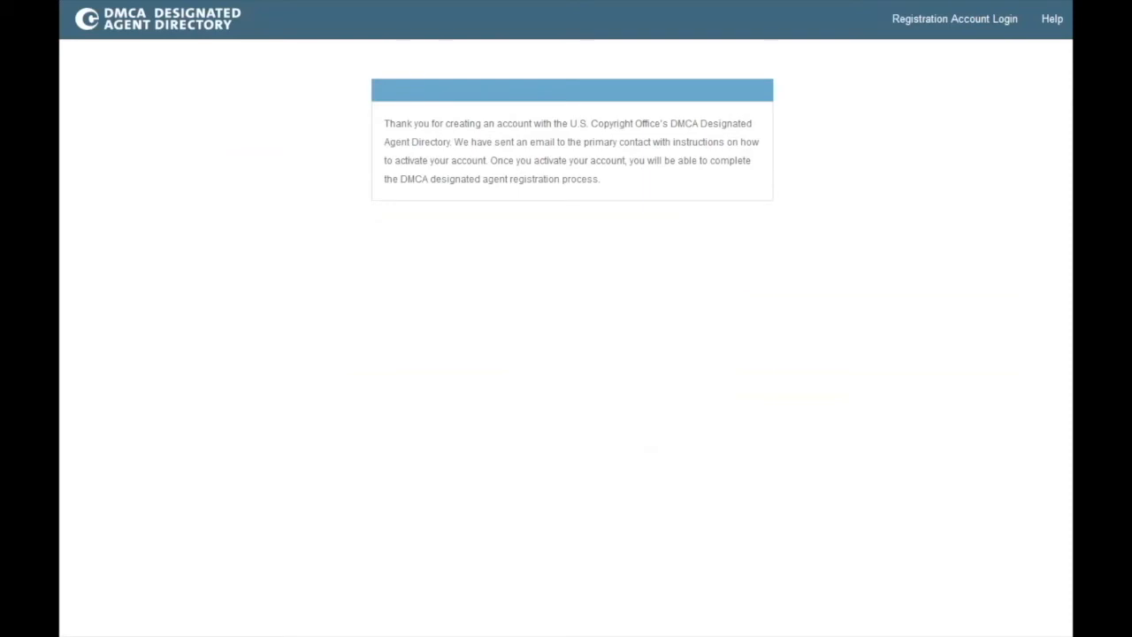